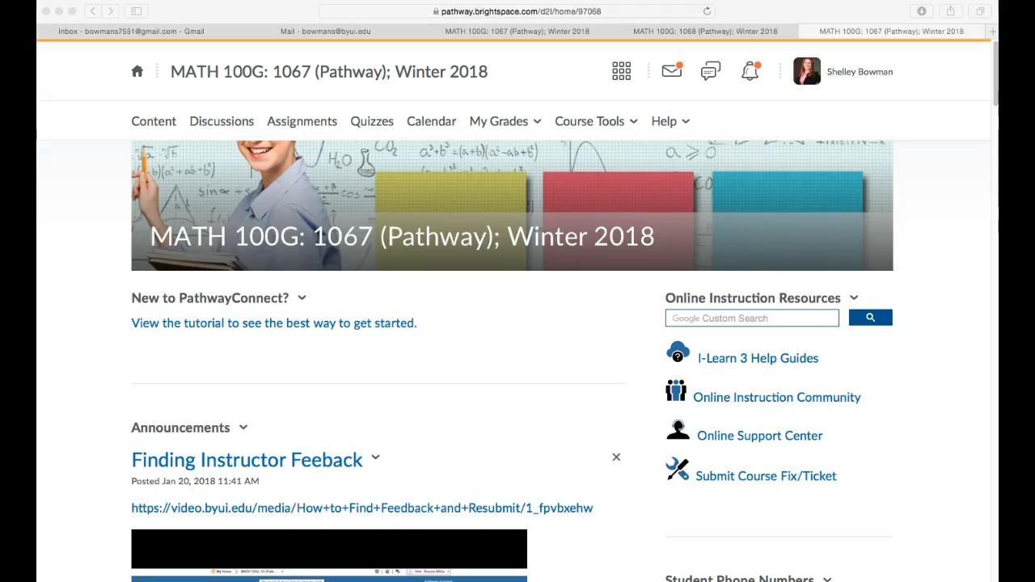
pyautogui.moveTo(607, 320)
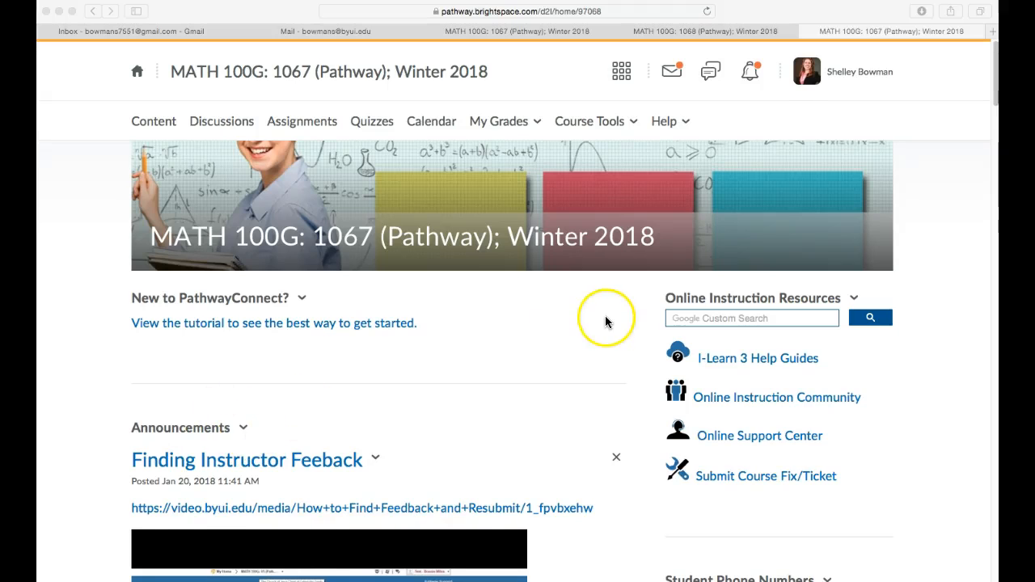
# Scroll the course home page down to the Lesson 3 Notes from Instructor announcement
pyautogui.scroll(-3)
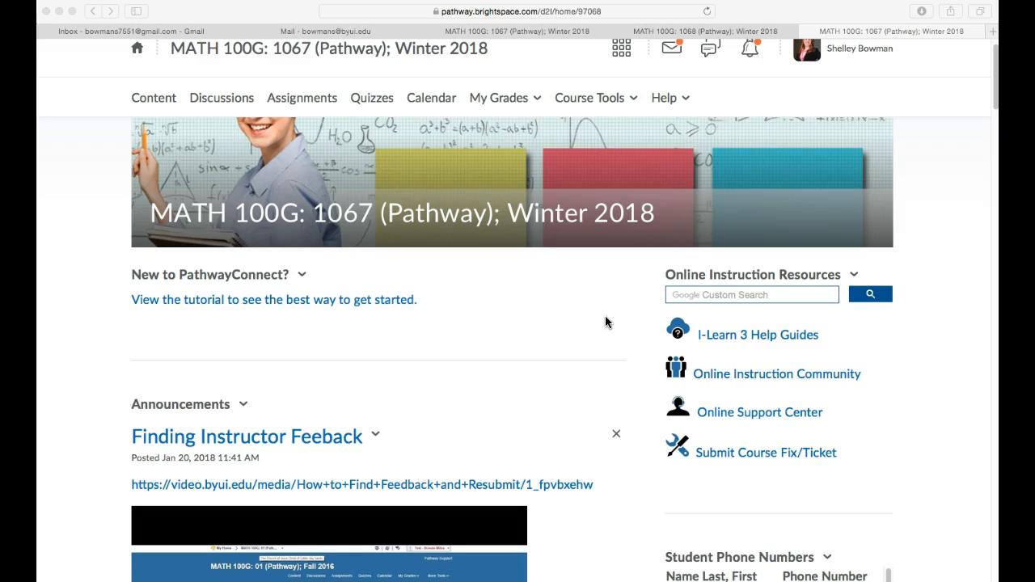
pyautogui.scroll(-3)
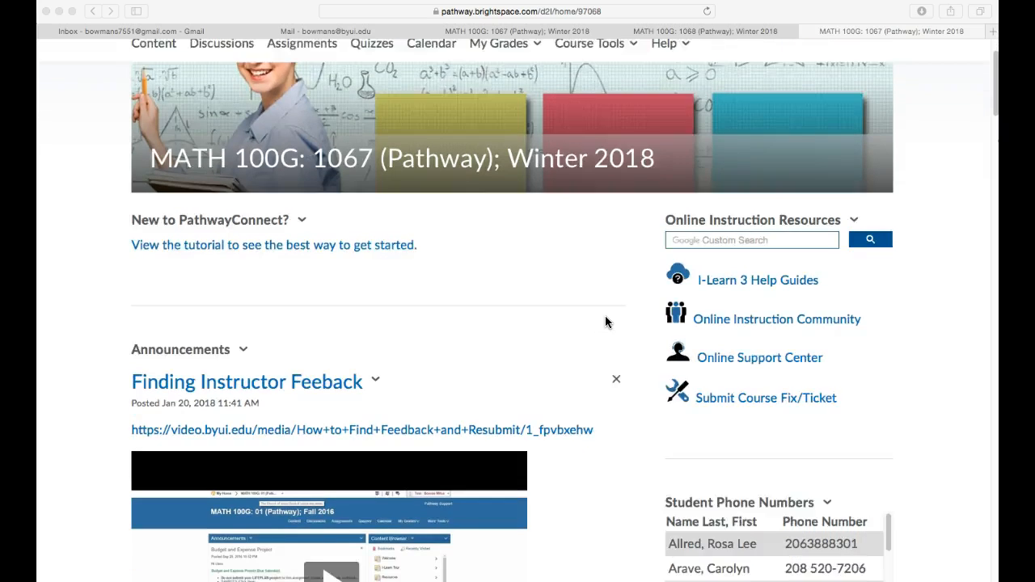
pyautogui.scroll(-3)
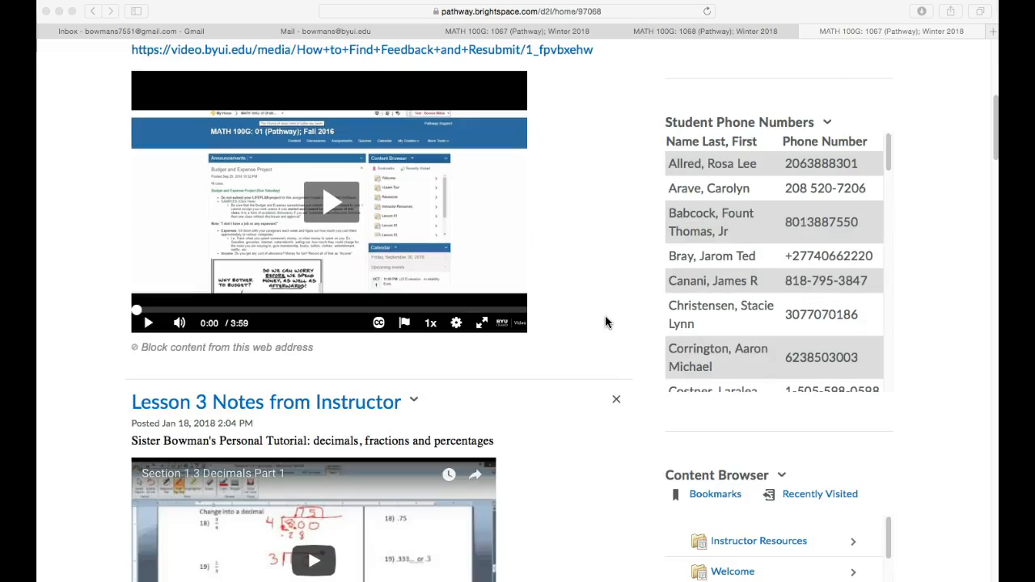
pyautogui.scroll(-3)
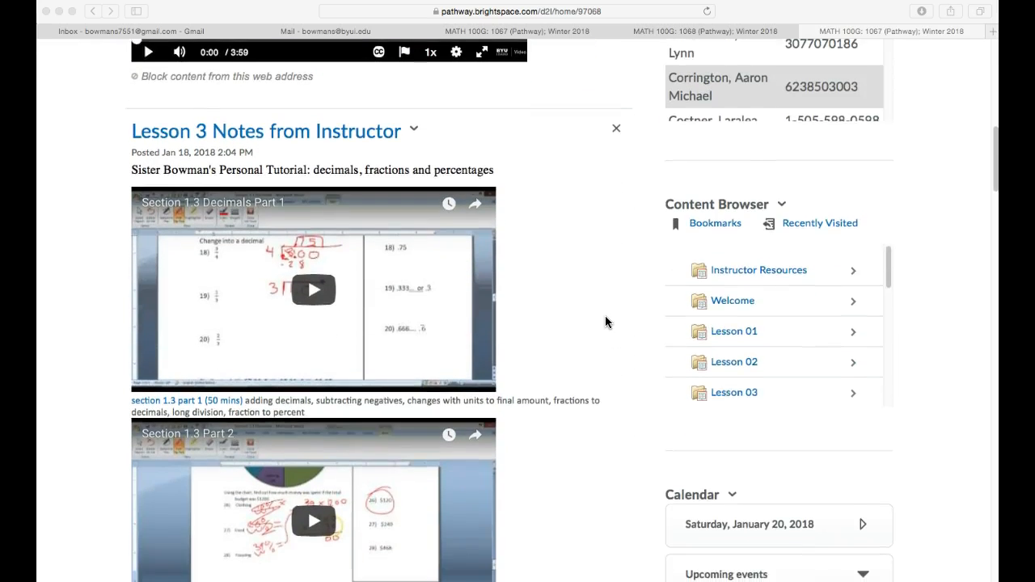
pyautogui.scroll(-3)
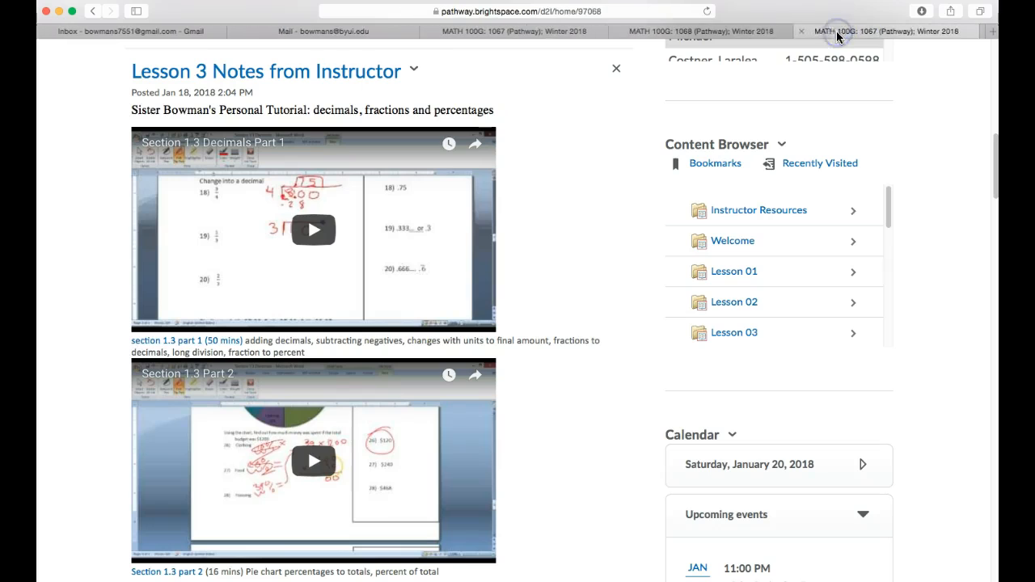
pyautogui.moveTo(957, 47)
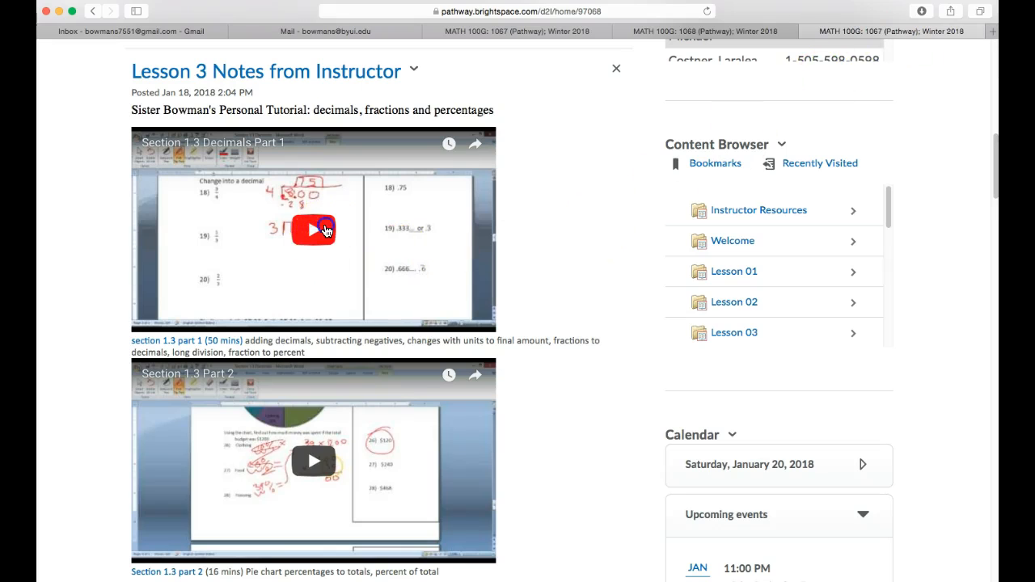
# Play the embedded Section 1.3 Decimals Part 1 video and enlarge it to full screen
pyautogui.click(314, 230)
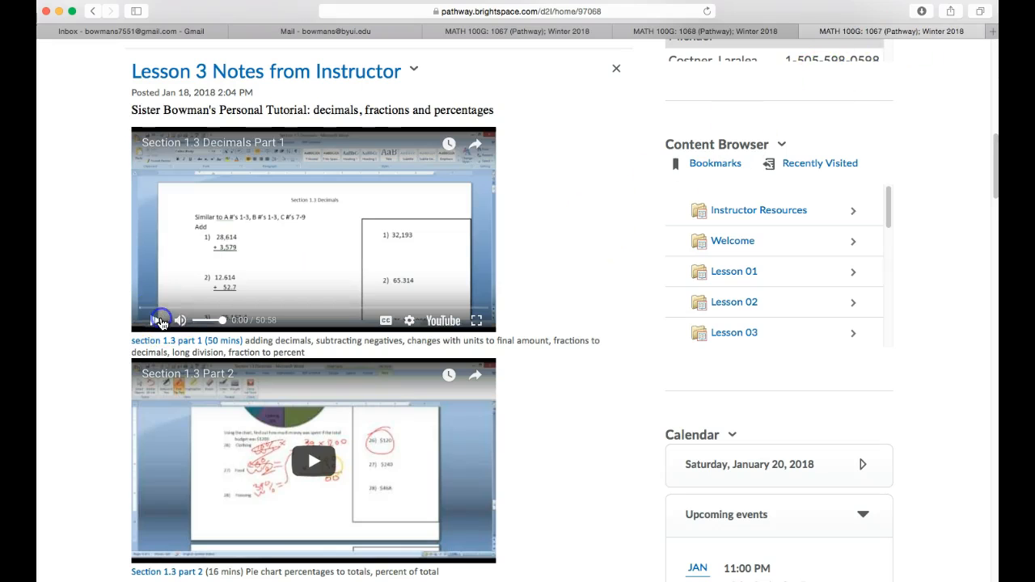
pyautogui.moveTo(443, 320)
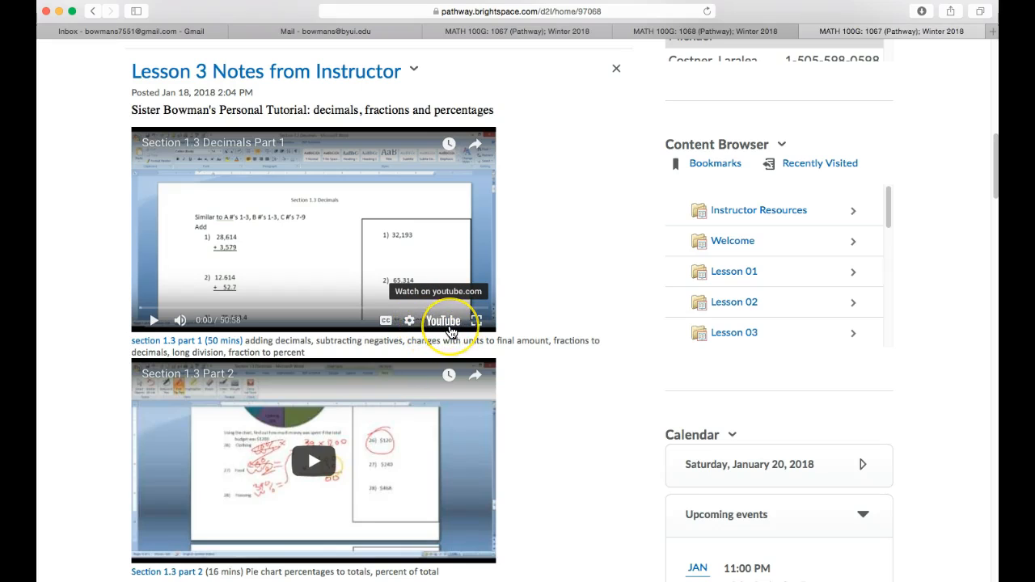
pyautogui.moveTo(475, 321)
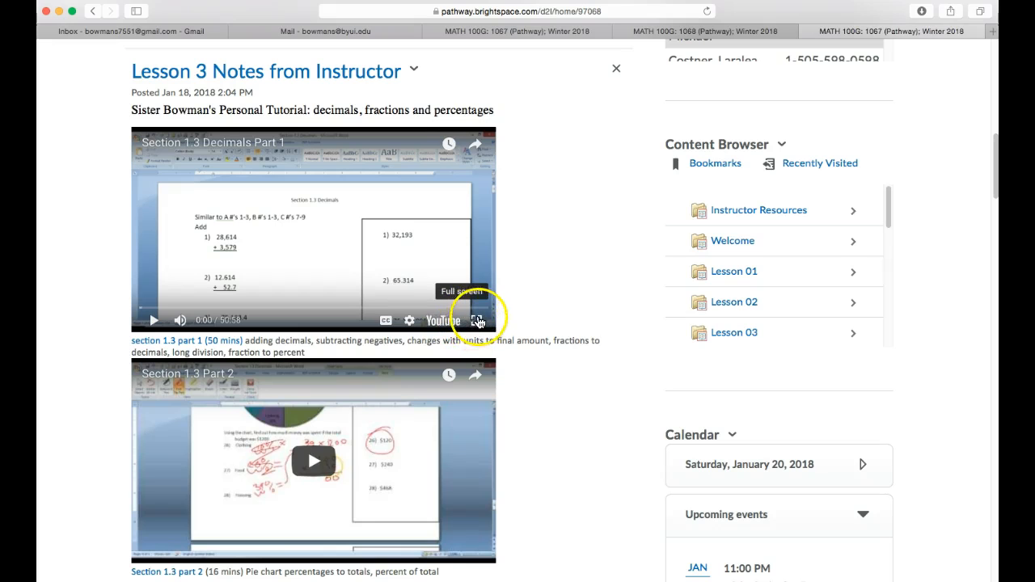
pyautogui.click(477, 320)
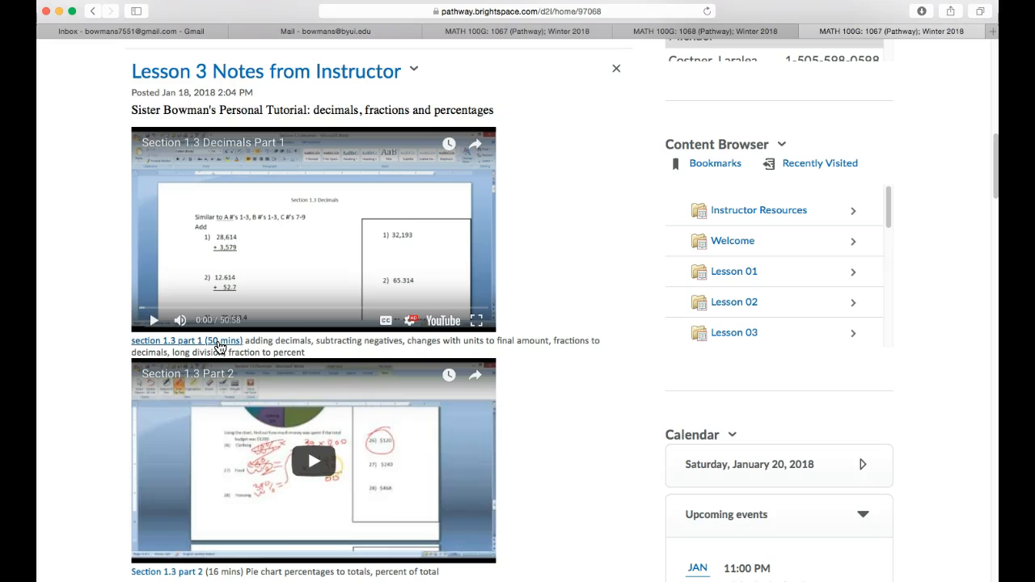
# Watch Section 1.3 Decimals Part 1 on its own YouTube page, trying full screen
pyautogui.click(188, 339)
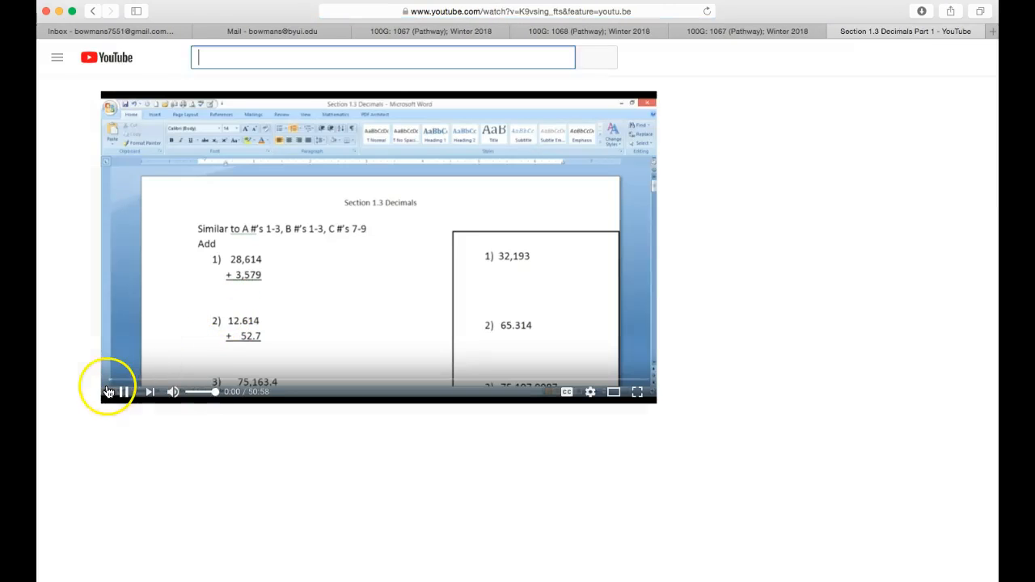
pyautogui.click(117, 393)
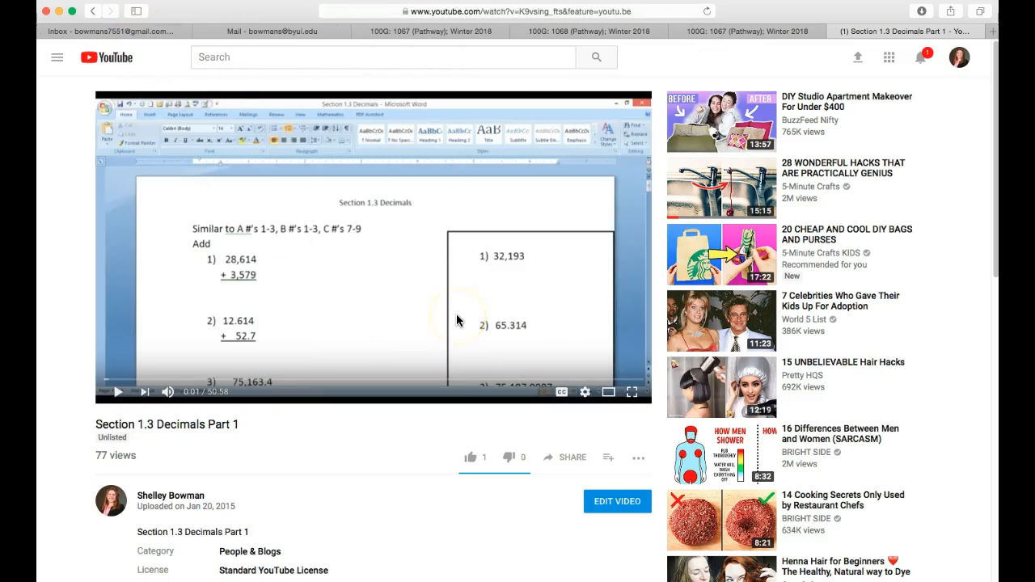
pyautogui.moveTo(634, 393)
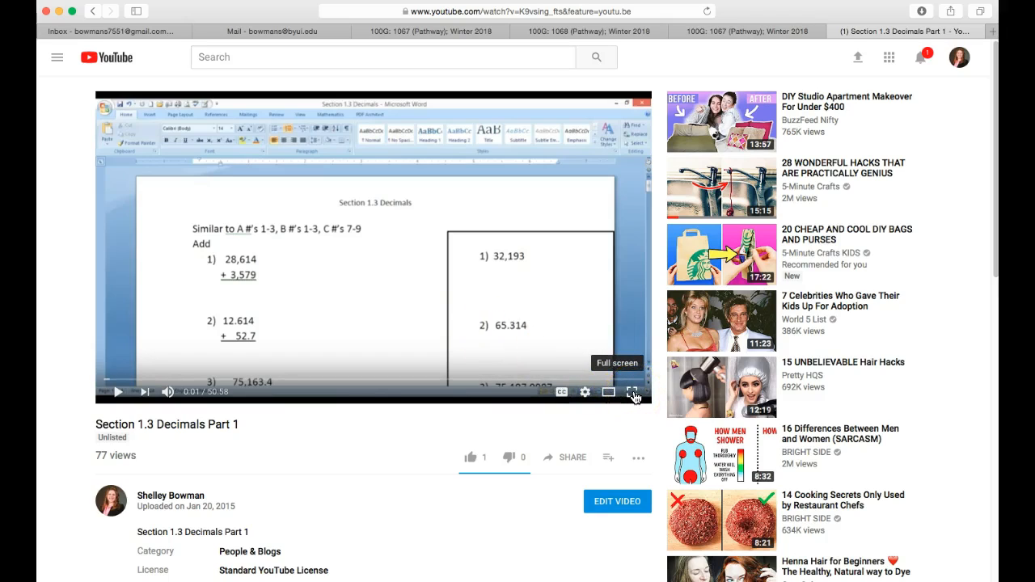
pyautogui.click(561, 393)
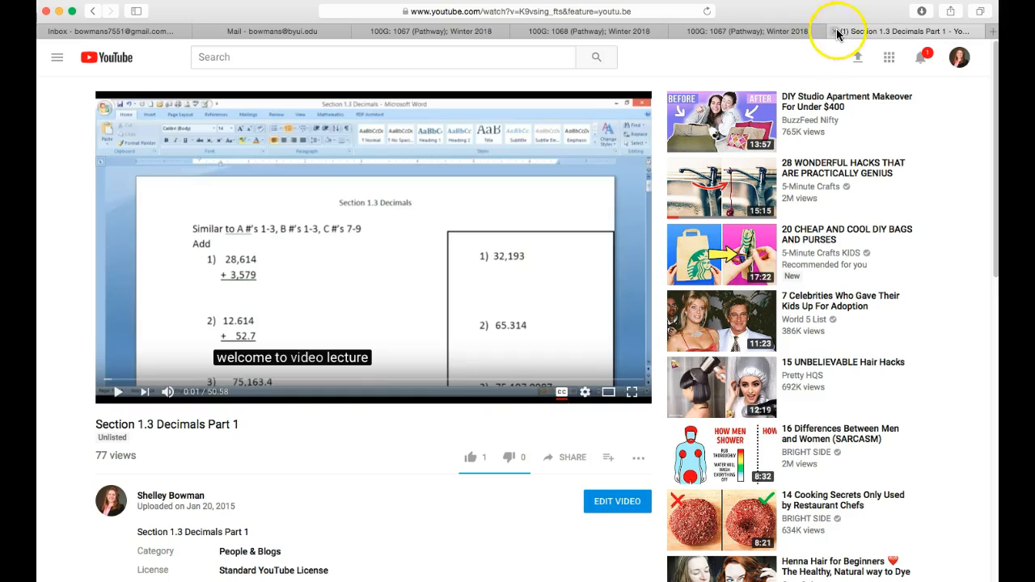
# Return to the Brightspace tab and dismiss the first video's share link panel
pyautogui.click(834, 31)
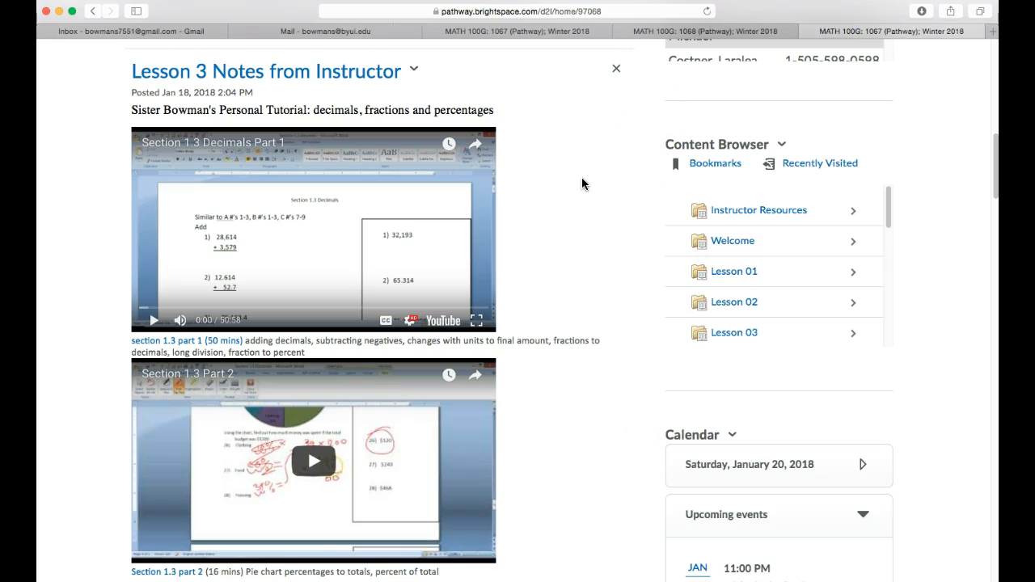
pyautogui.moveTo(475, 145)
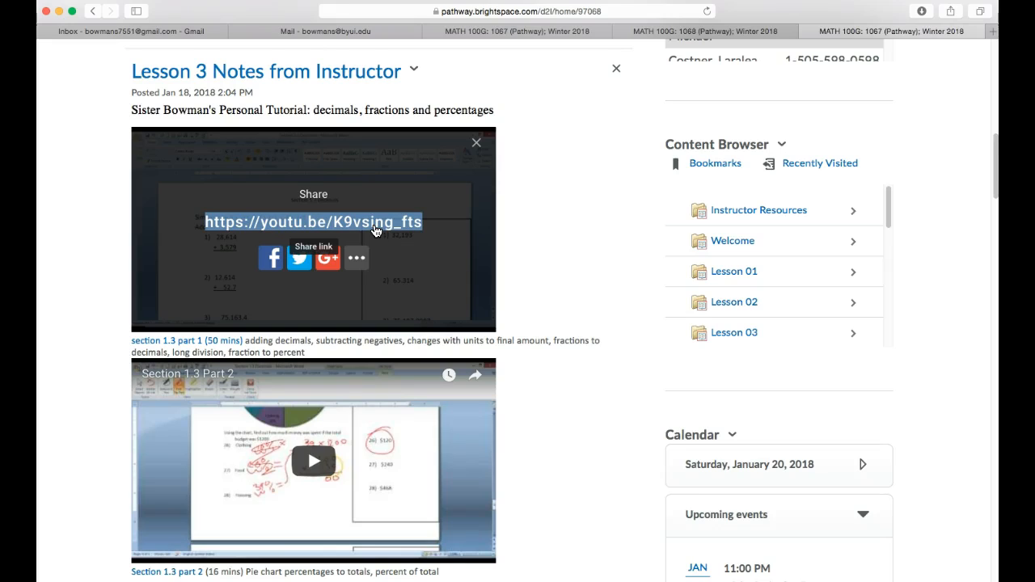
pyautogui.moveTo(475, 143)
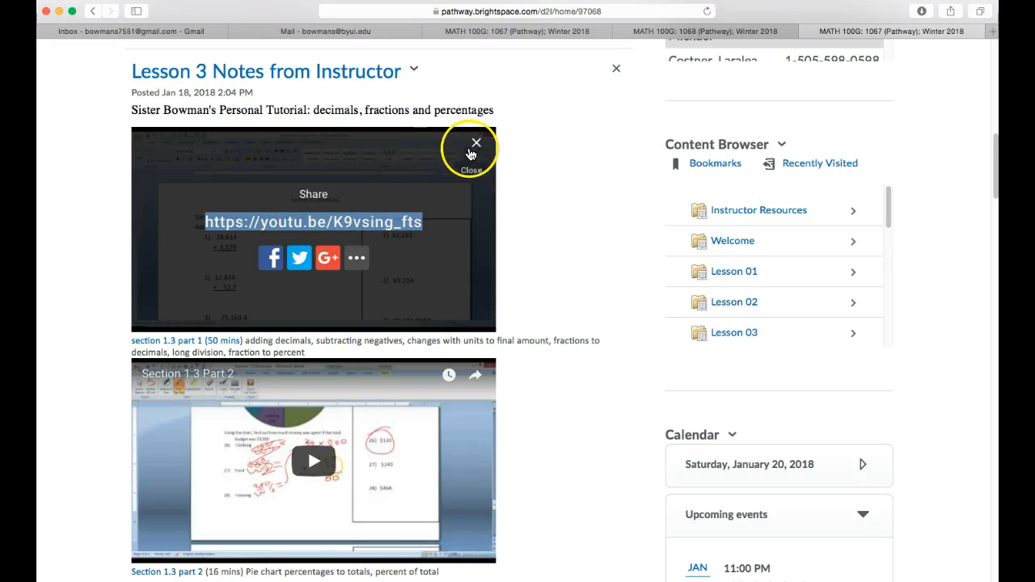
pyautogui.click(475, 142)
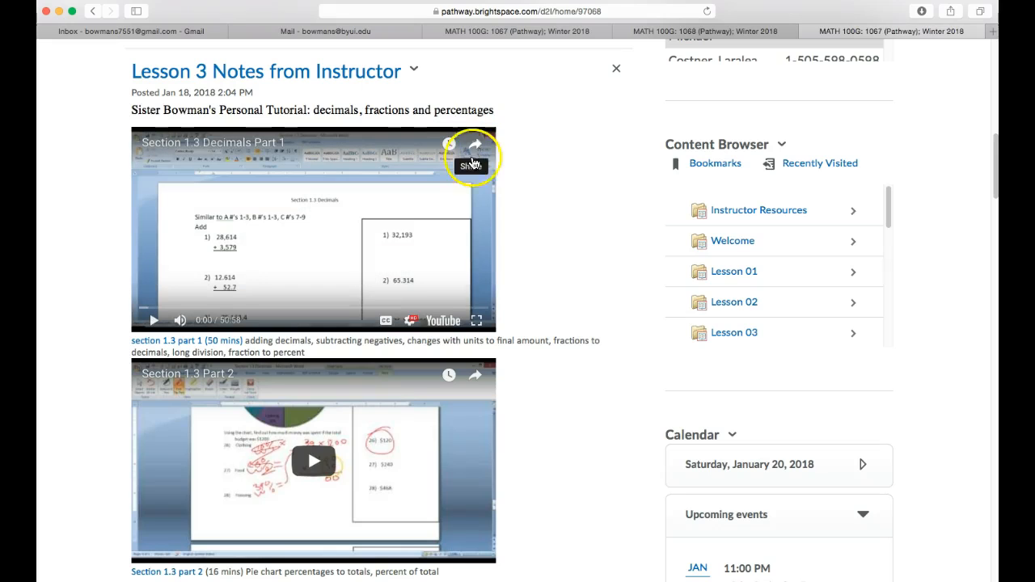
pyautogui.moveTo(516, 23)
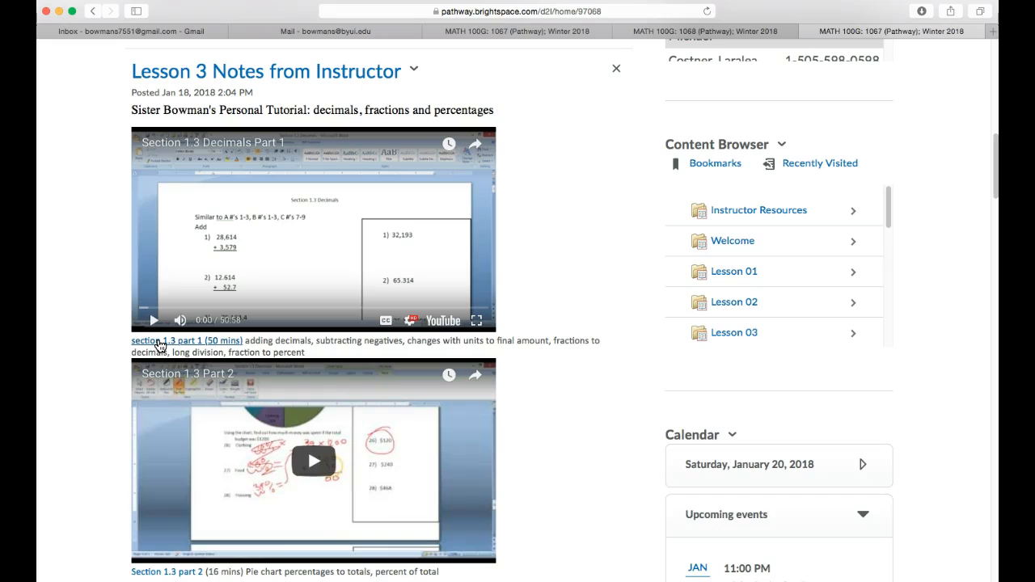
# View the section 1.3 part 1 link's menu, then turn on captions for the embedded video
pyautogui.rightClick(159, 339)
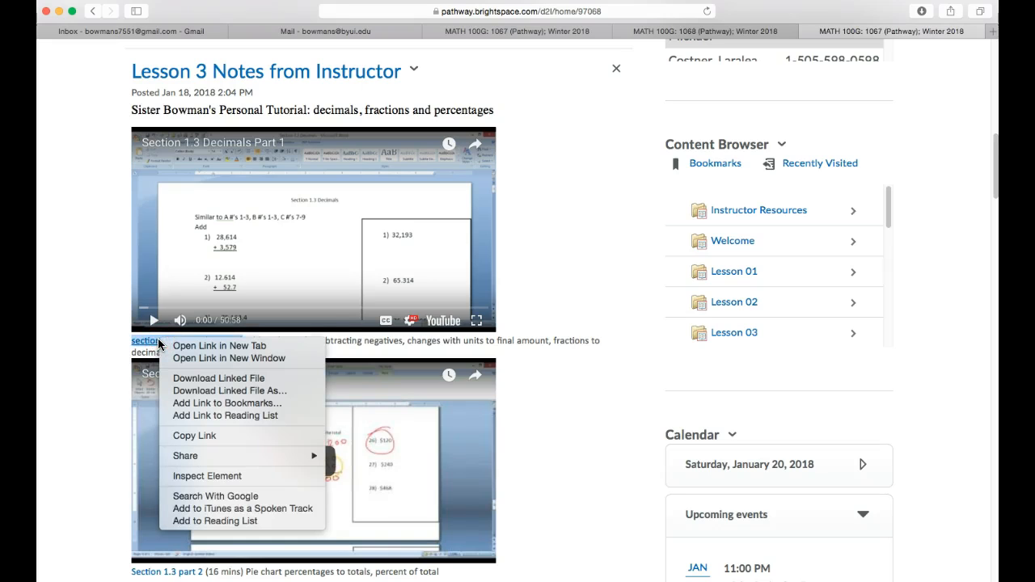
pyautogui.moveTo(197, 437)
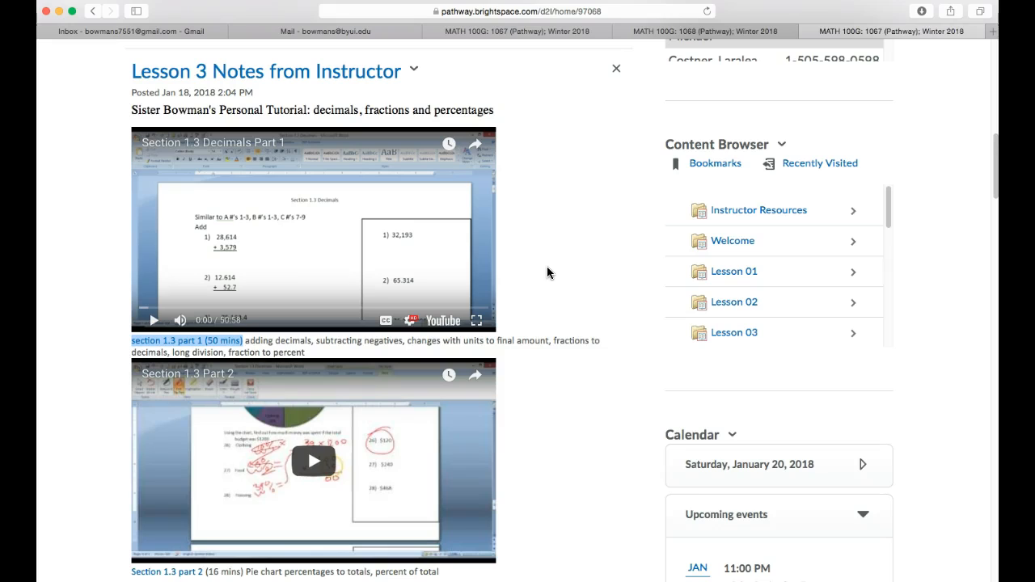
pyautogui.moveTo(387, 320)
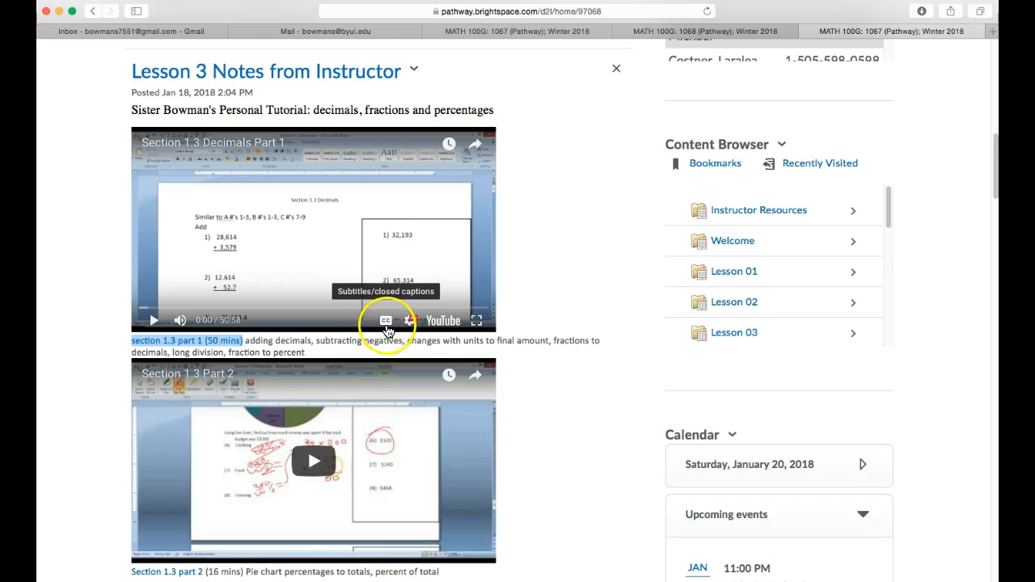
pyautogui.click(387, 320)
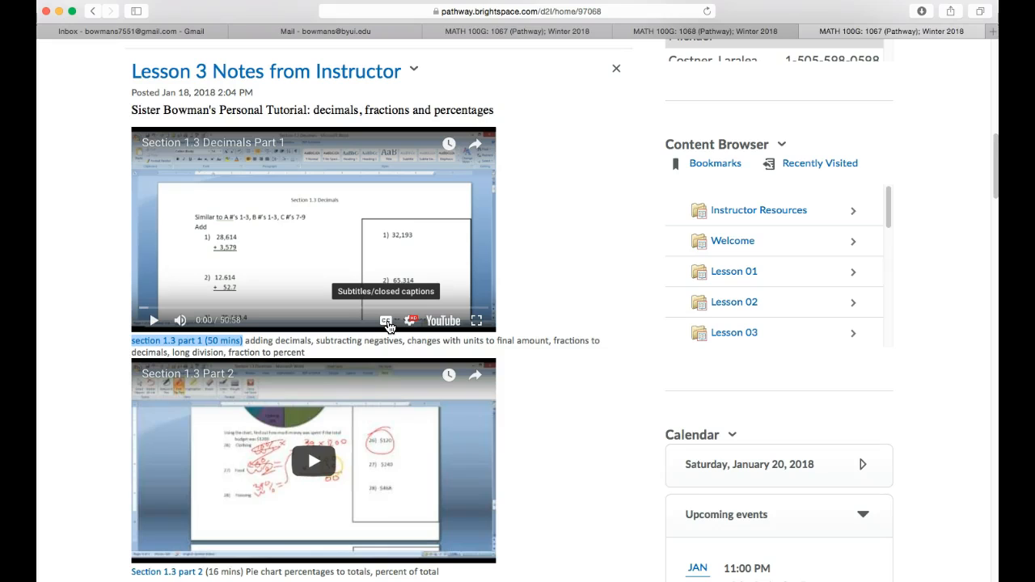
# Scroll back up to the MATH 100G banner at the top of the home page
pyautogui.scroll(-3)
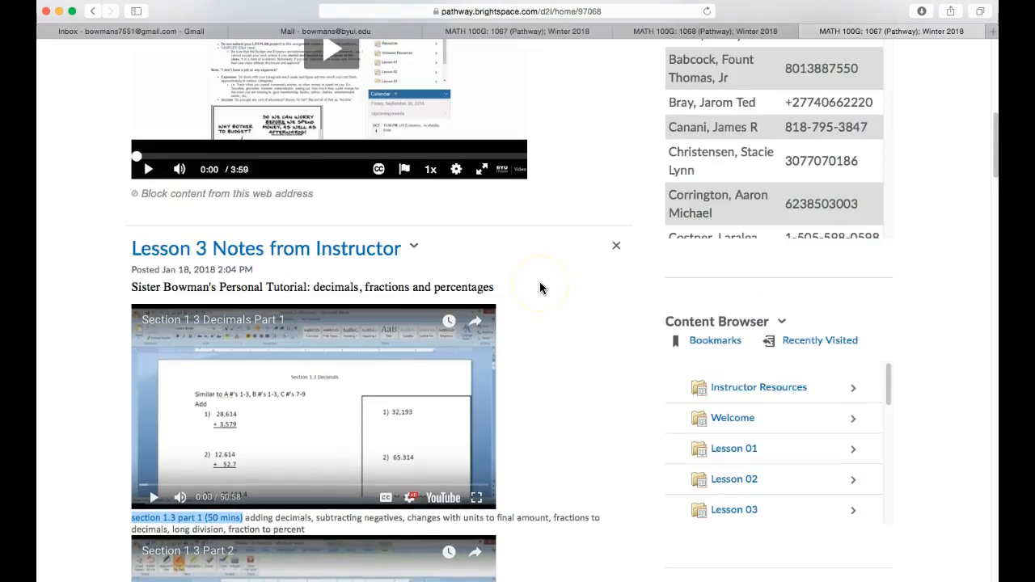
pyautogui.scroll(3)
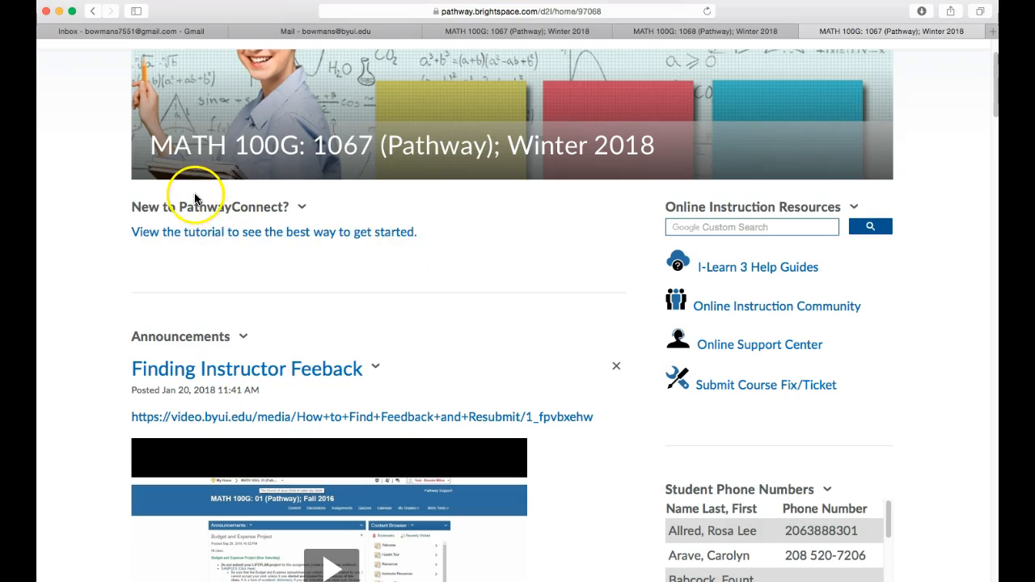
pyautogui.moveTo(212, 196)
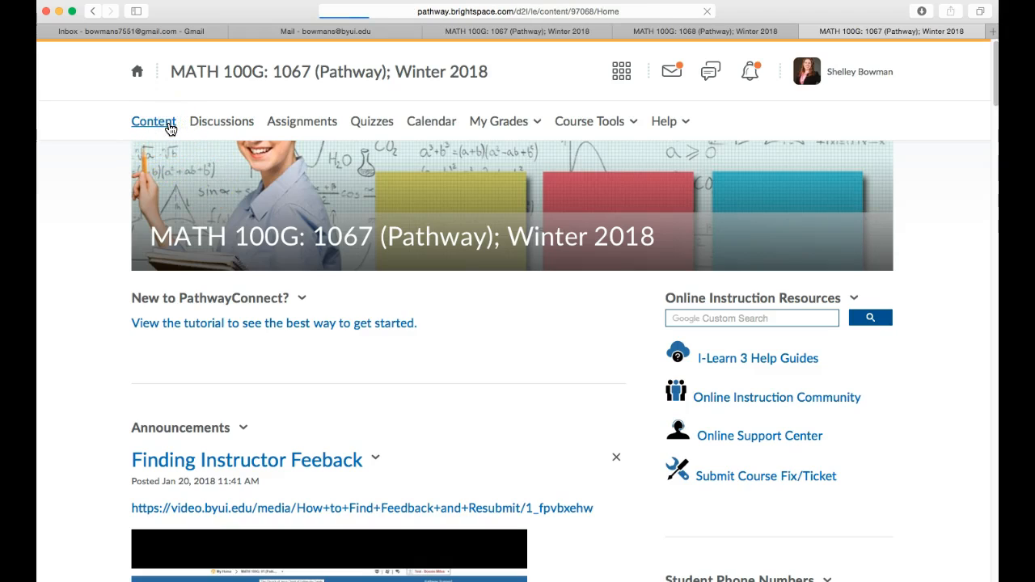
# Go to the course Content area showing Folder A (Pre-Gathering) and its items
pyautogui.click(152, 120)
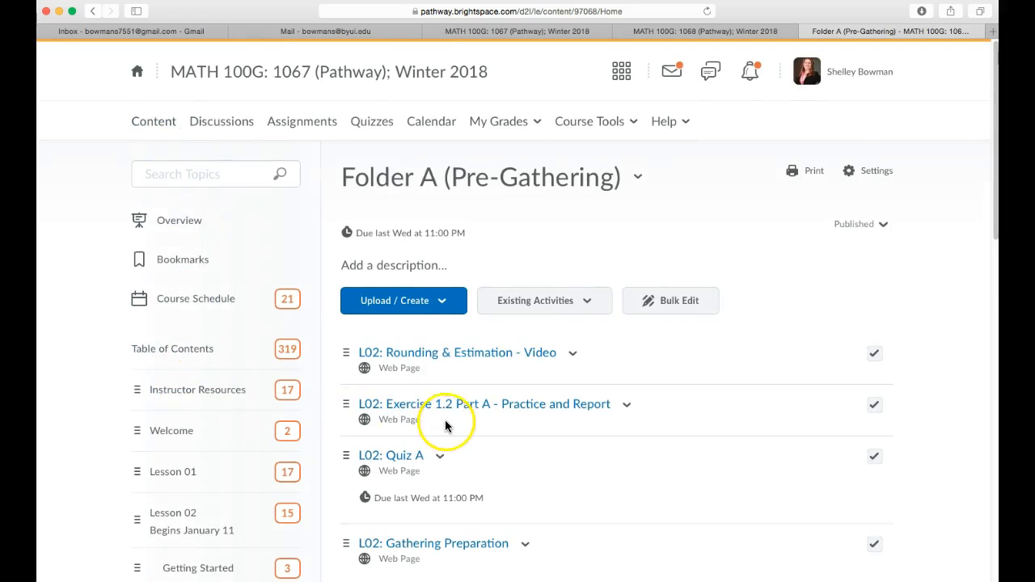
pyautogui.scroll(-3)
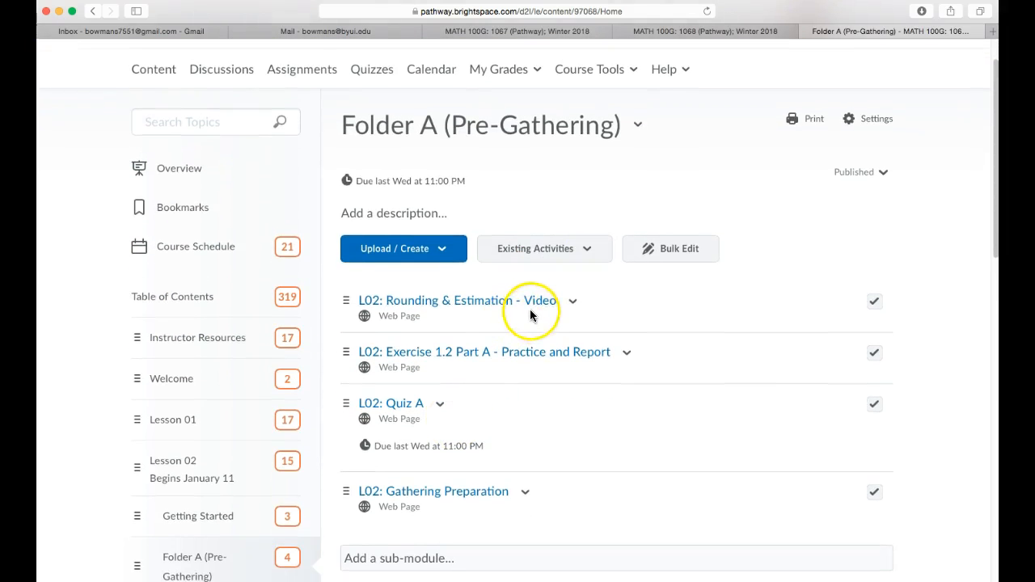
pyautogui.moveTo(534, 308)
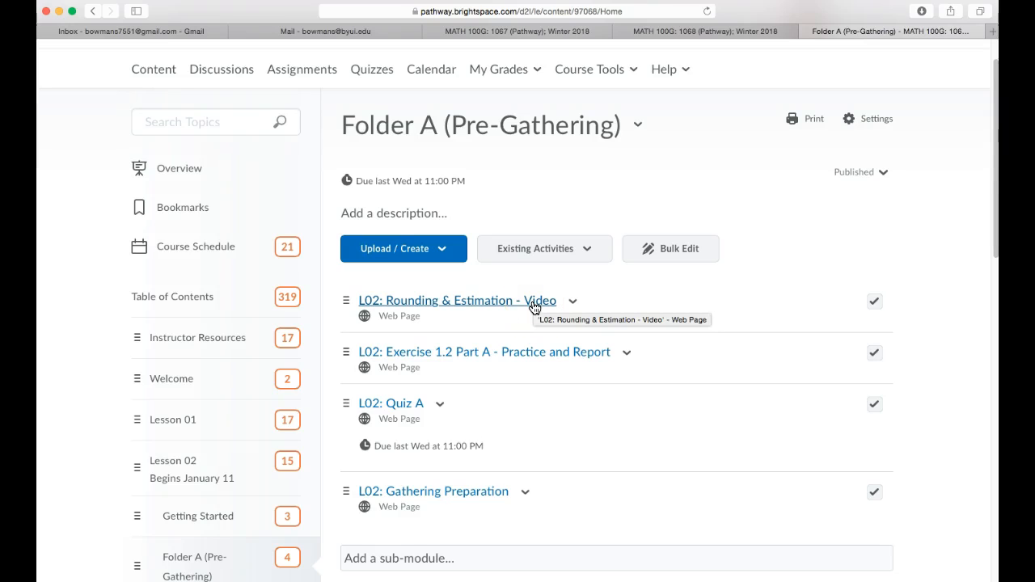